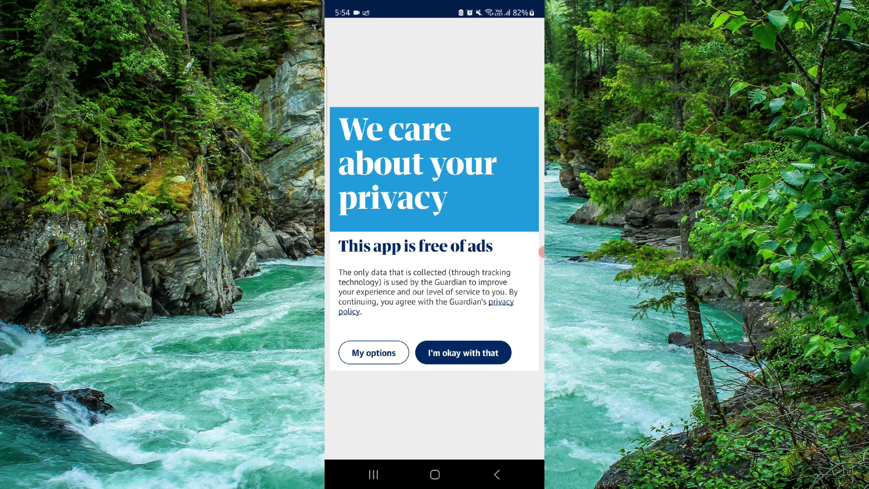
Dismiss the privacy notice and enable 'Remove permissions if app is unused' for Guardian Editions.
left_click(462, 353)
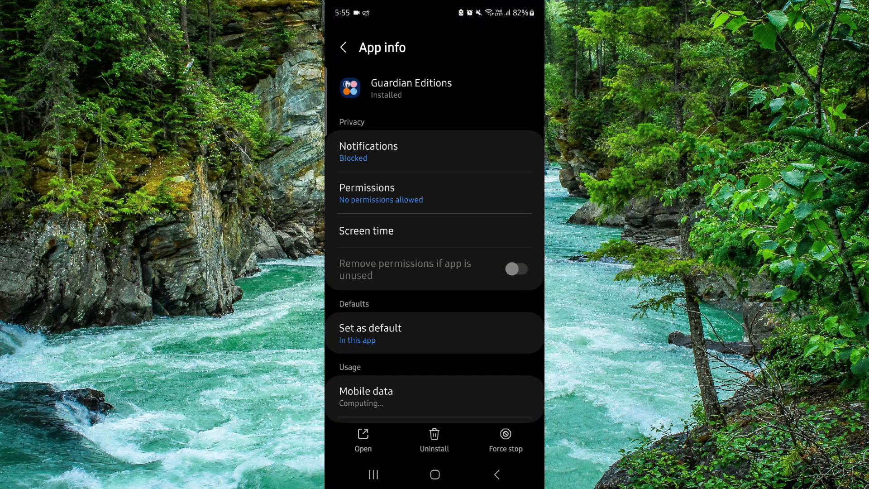
left_click(515, 268)
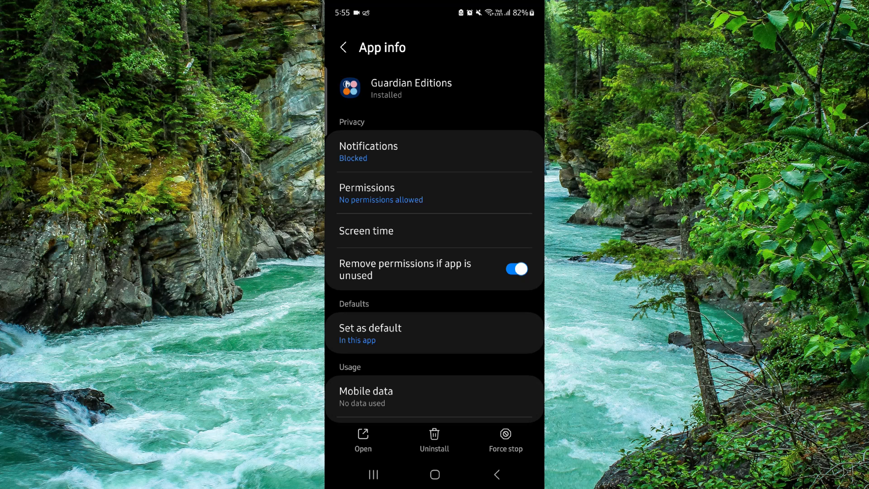
scroll("down", 3)
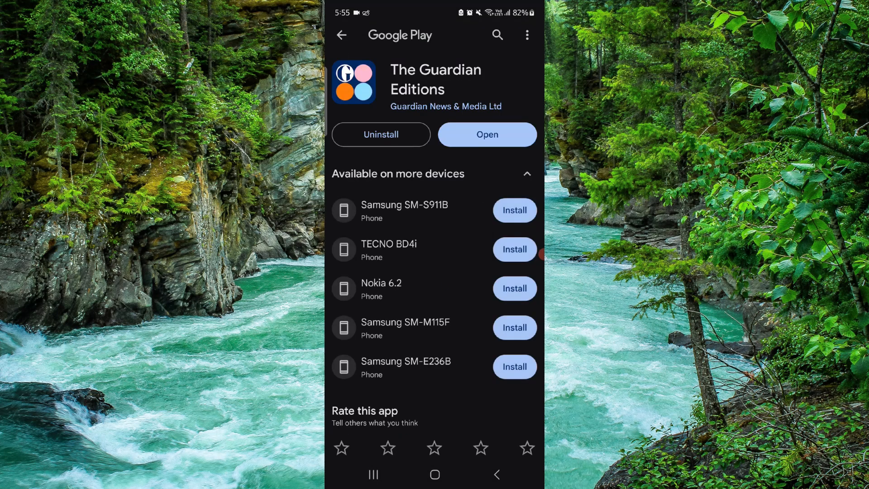
Uninstall The Guardian Editions from its Play Store page and confirm the removal.
left_click(526, 173)
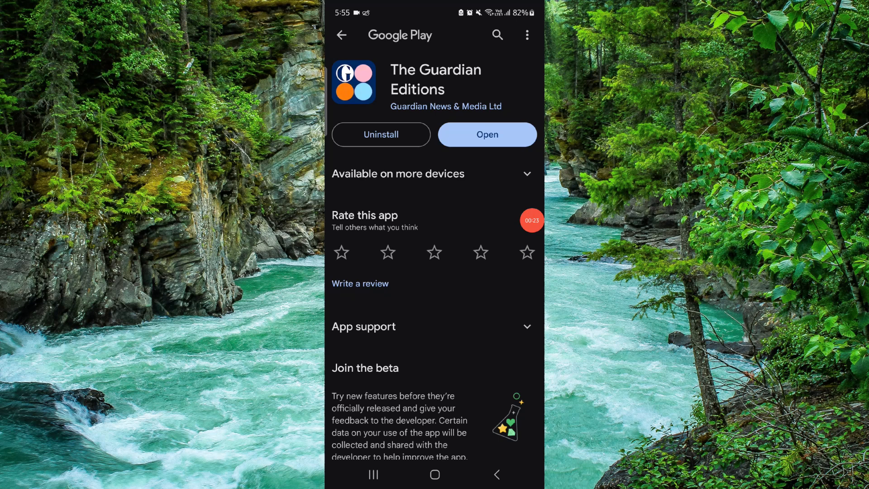
left_click(381, 134)
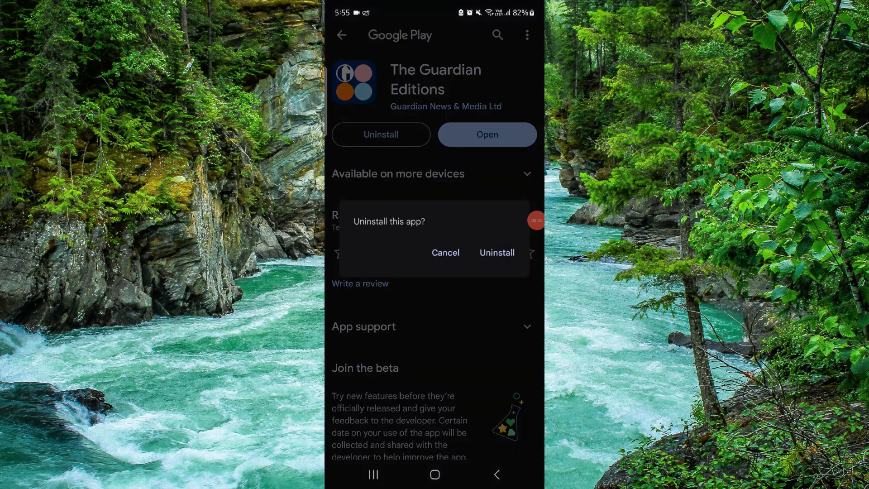
left_click(496, 253)
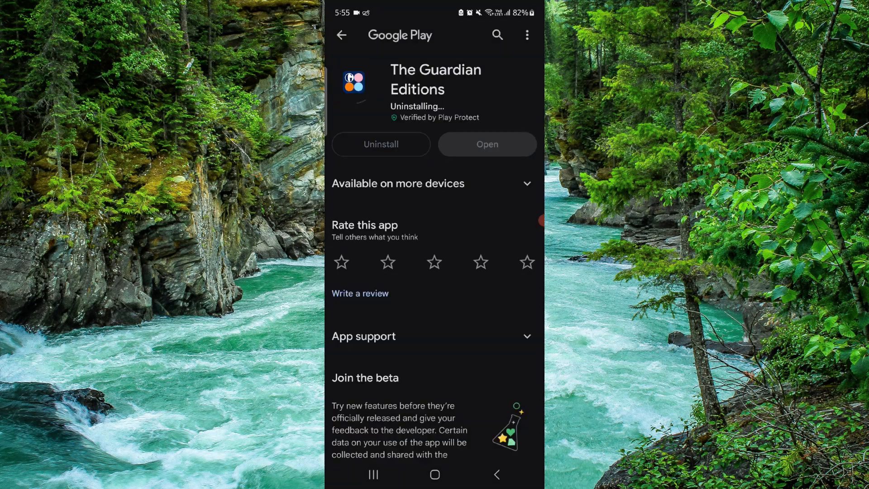